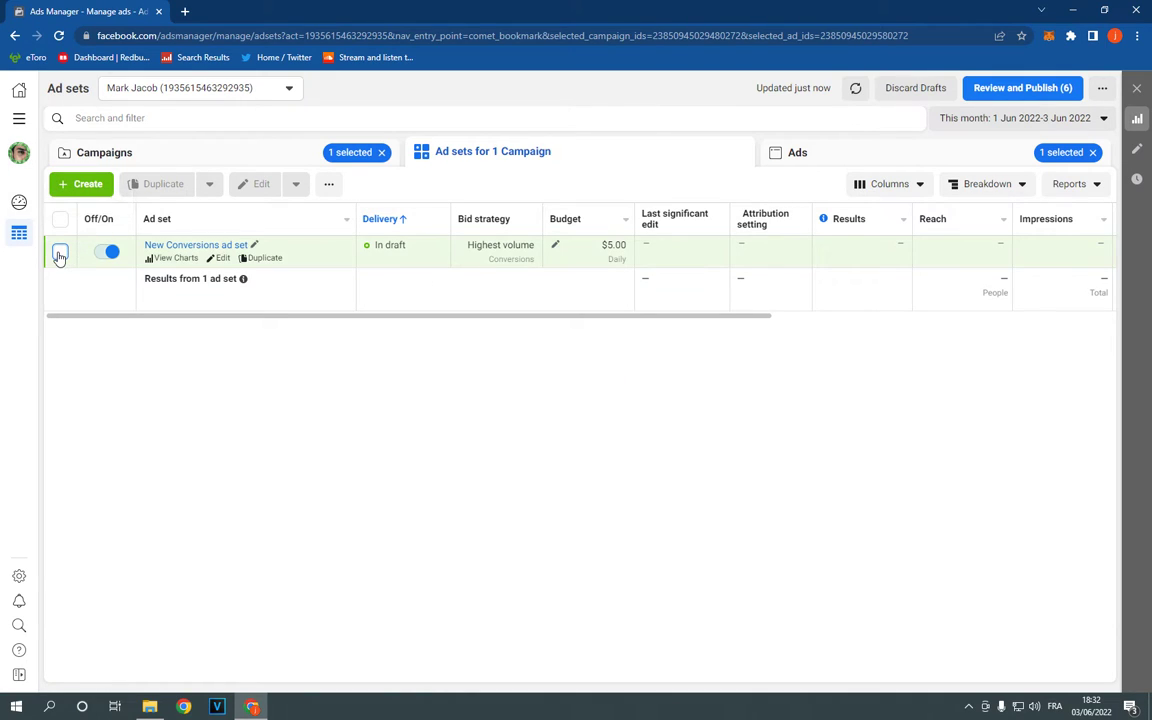
# Step: Select the New Conversions ad set and choose 'Apply an existing rule' from Rules
pyautogui.click(62, 256)
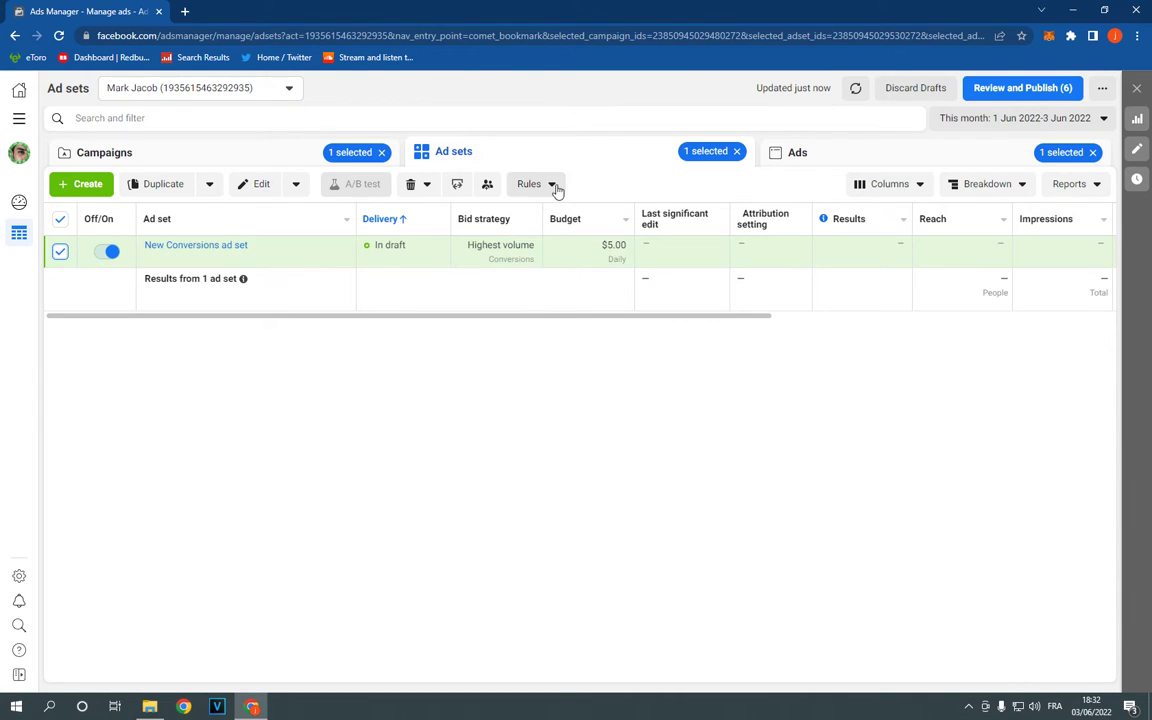
pyautogui.click(535, 184)
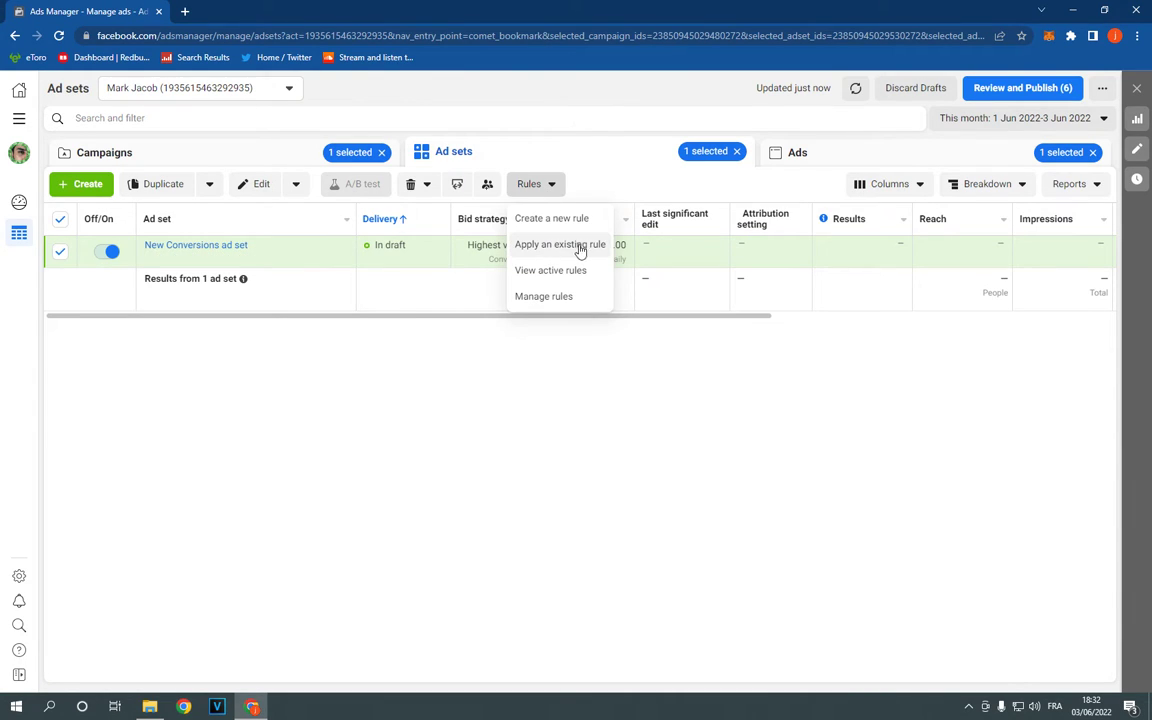
pyautogui.click(561, 244)
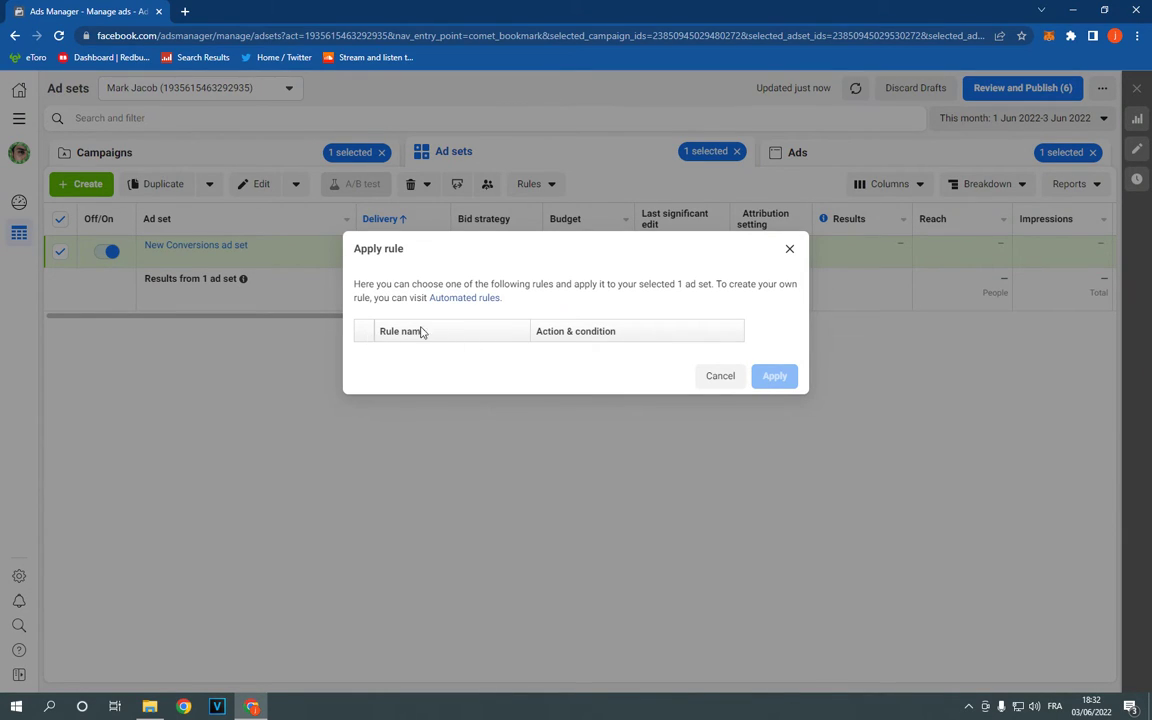
pyautogui.moveTo(378, 364)
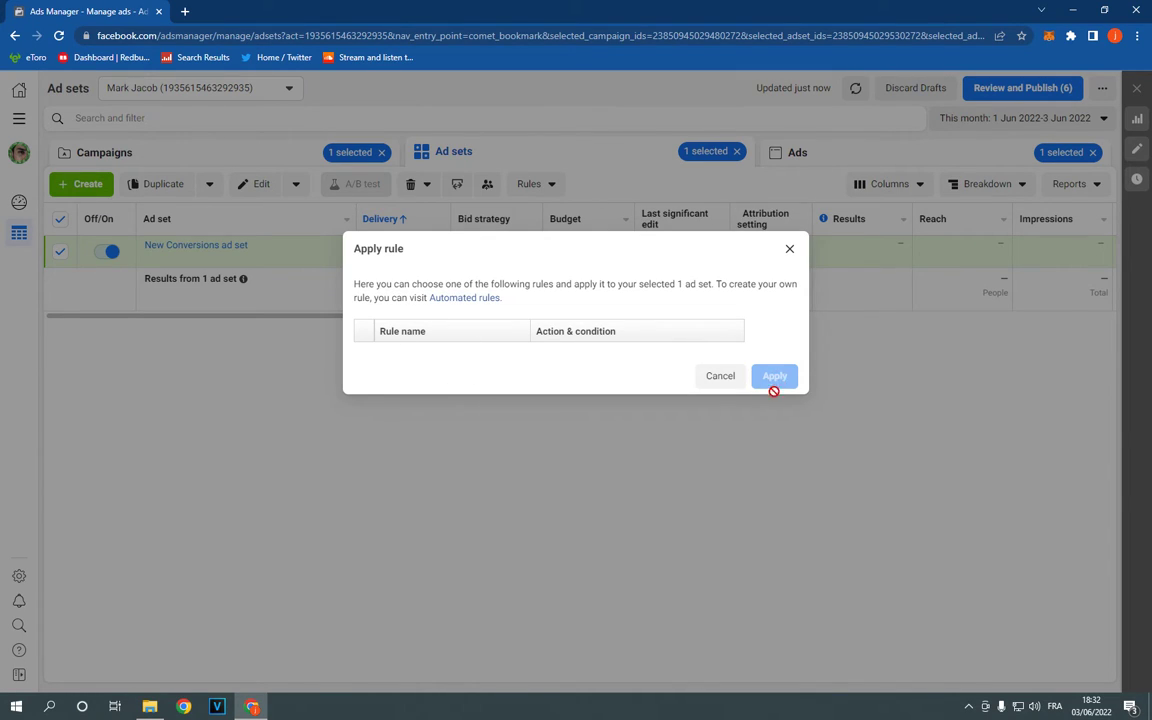
pyautogui.moveTo(803, 341)
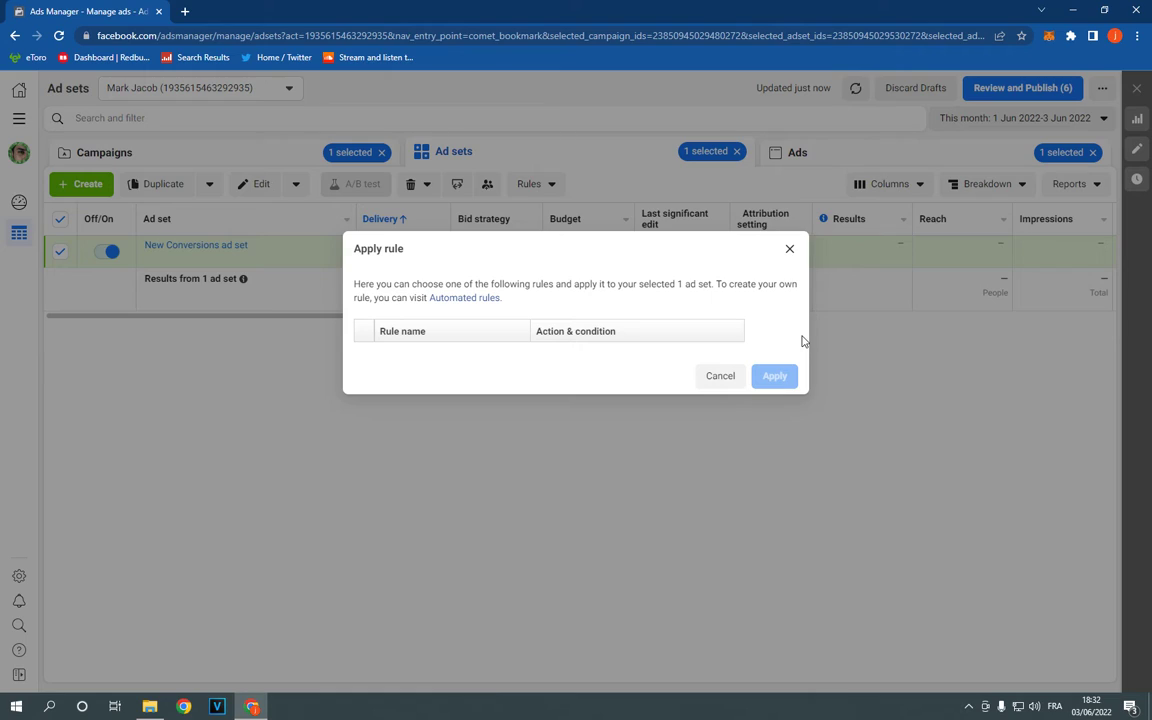